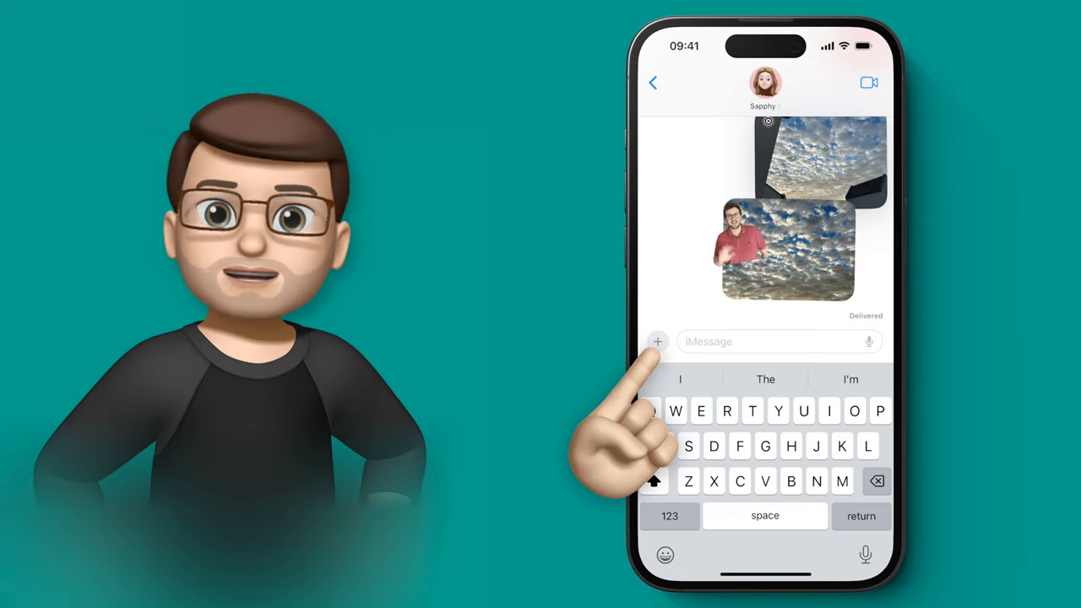
- Bring up the share menu beside the message field and choose Stickers
{"action": "left_click", "coordinate": [657, 341]}
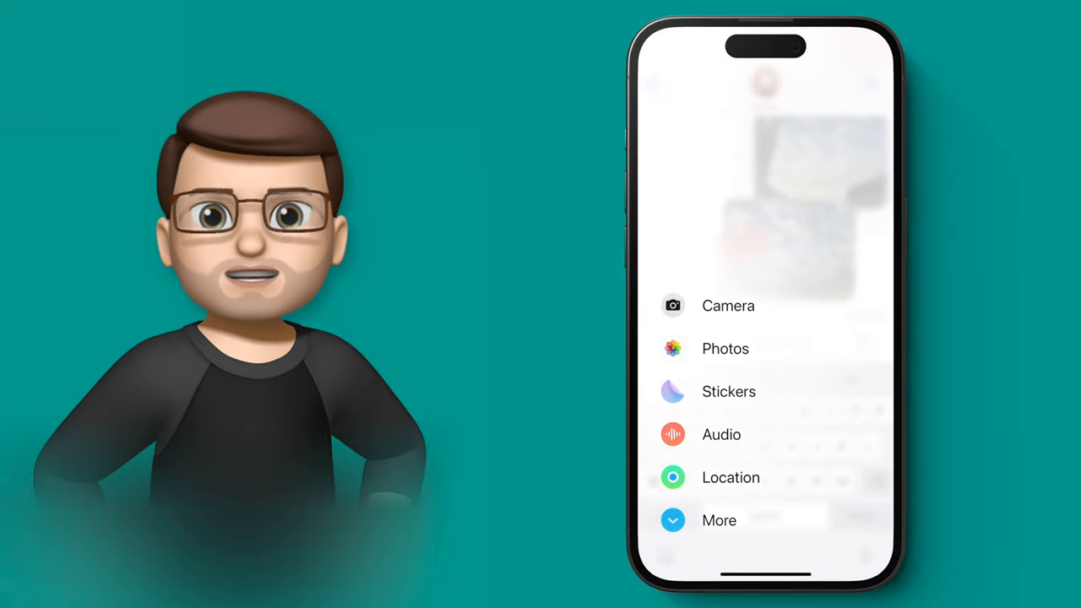
{"action": "left_click", "coordinate": [730, 392]}
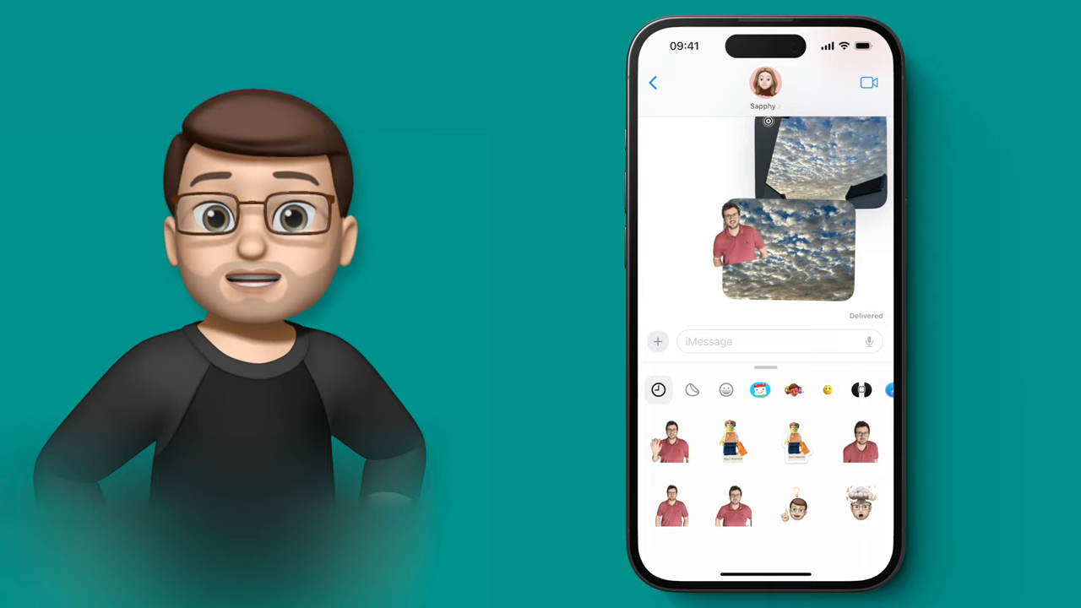
- Begin a new sticker and scroll the photo picker down to the presenter's red-shirt portraits
{"action": "left_click", "coordinate": [692, 389]}
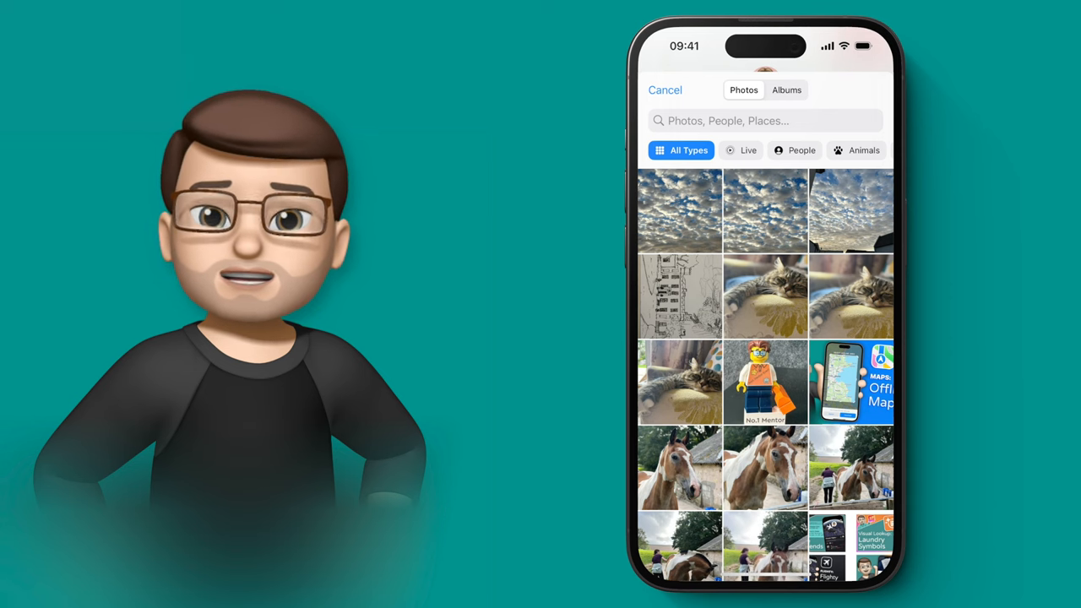
{"action": "scroll", "scroll_direction": "down", "scroll_amount": 3}
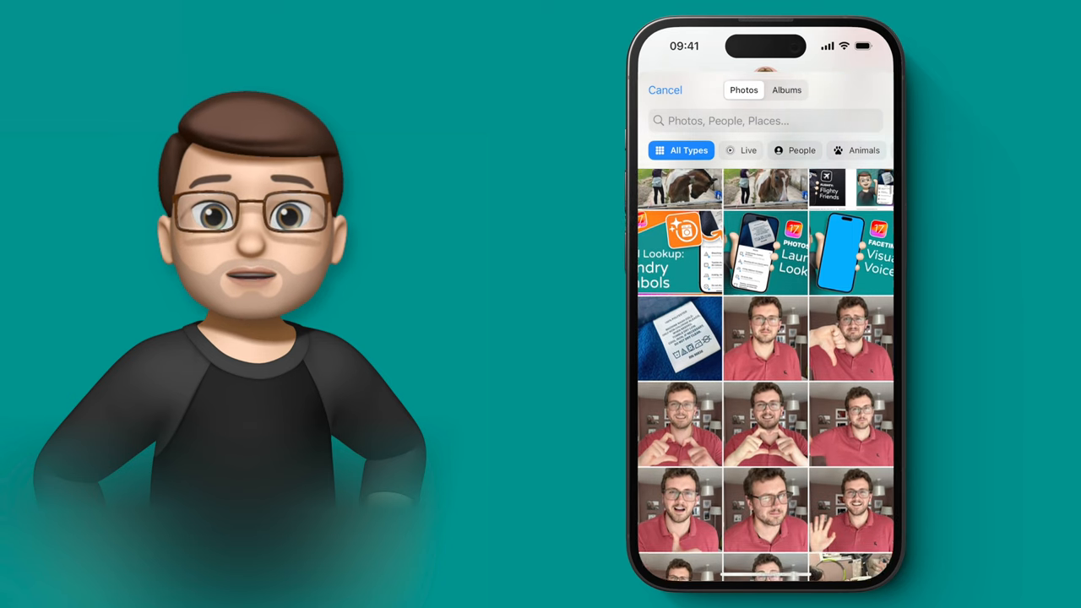
{"action": "scroll", "scroll_direction": "down", "scroll_amount": 3}
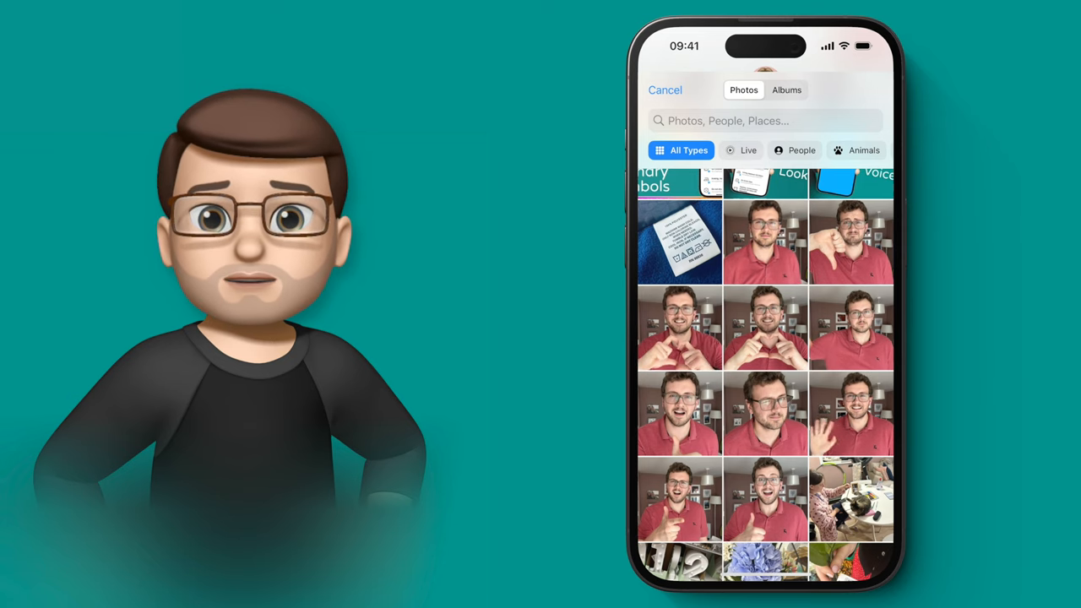
- Pick the presenter's Live Photo and add the background-free cut-out as a new sticker
{"action": "left_click", "coordinate": [765, 243]}
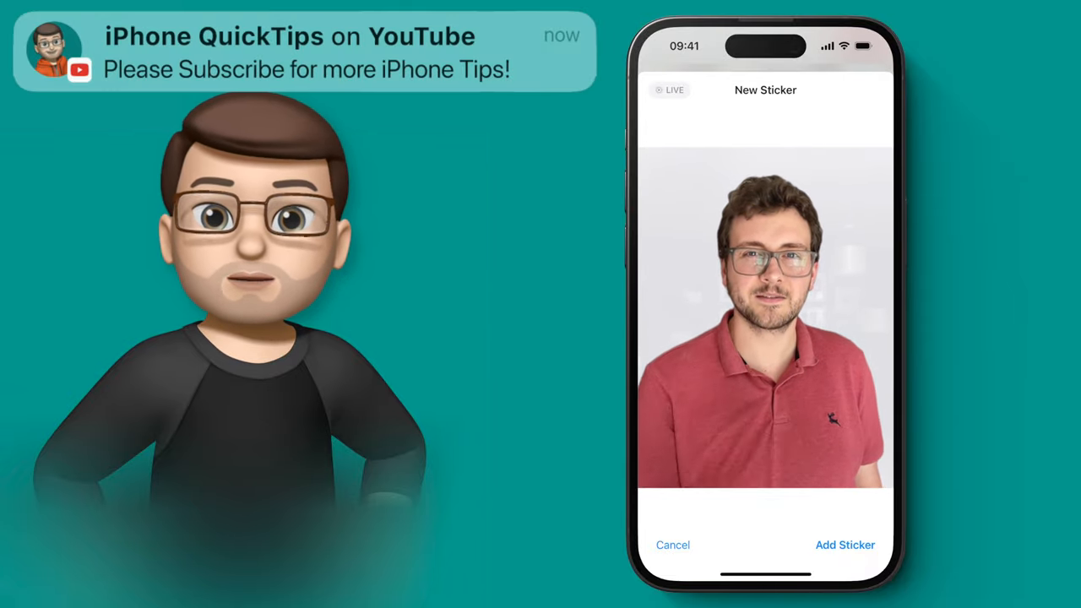
{"action": "left_click", "coordinate": [845, 544]}
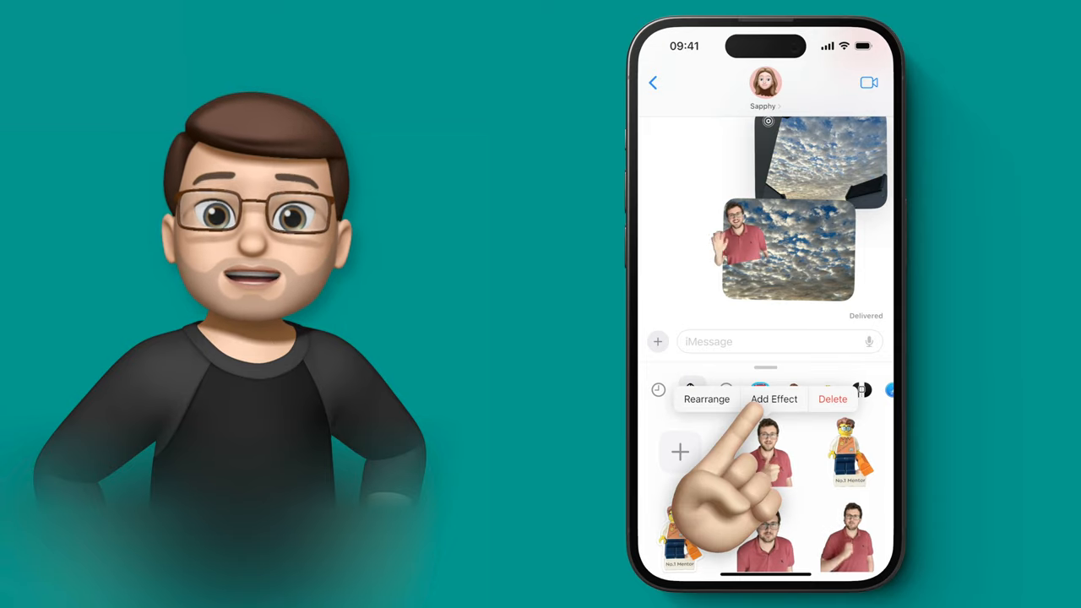
- In Add Effect, choose Original so the sticker stays Live rather than outlined
{"action": "left_click", "coordinate": [773, 399]}
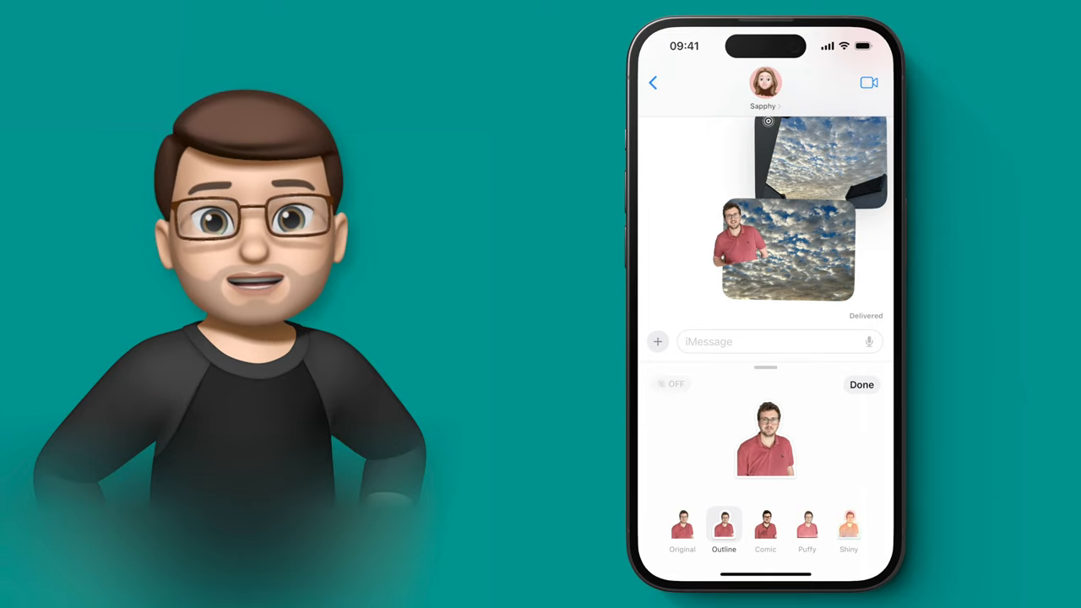
{"action": "left_click", "coordinate": [683, 524]}
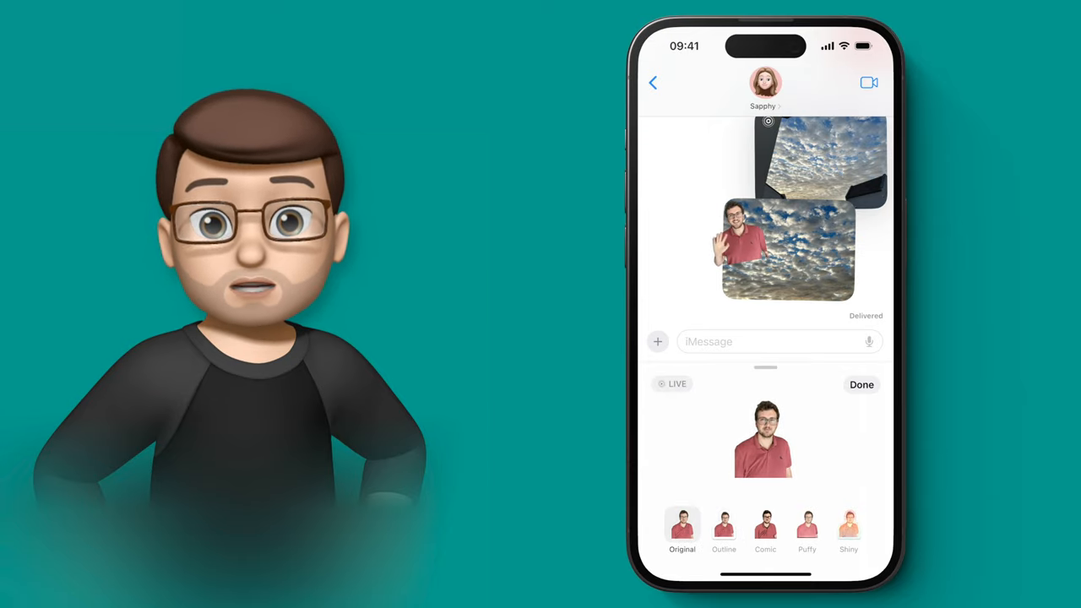